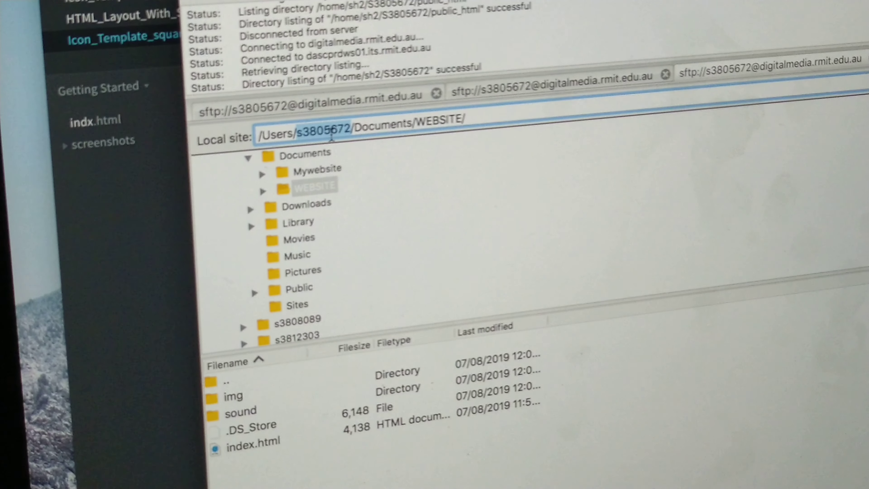
left_click(301, 204)
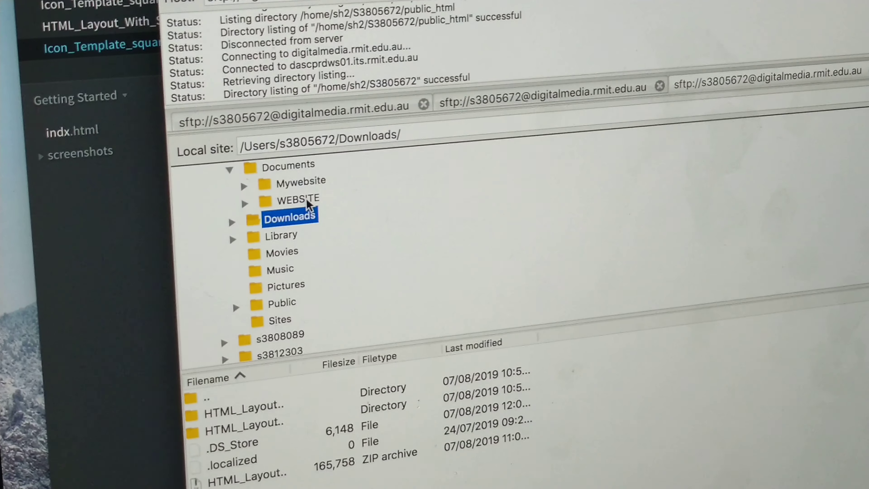
left_click(299, 199)
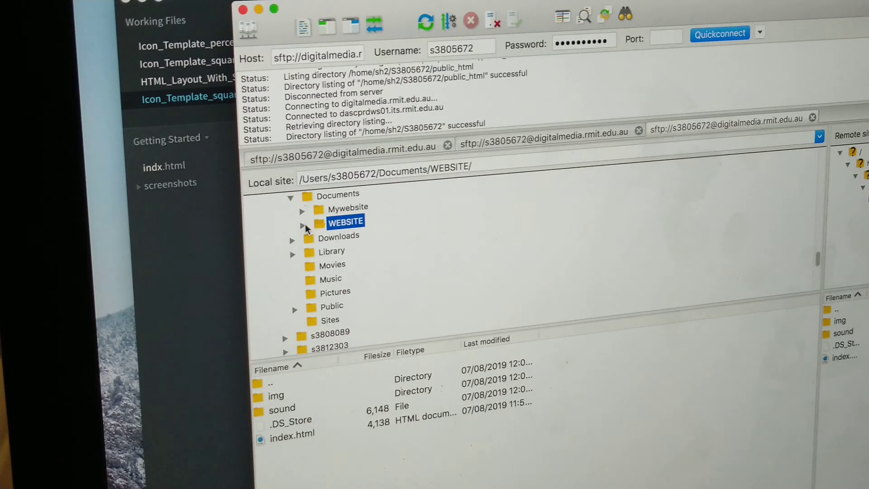